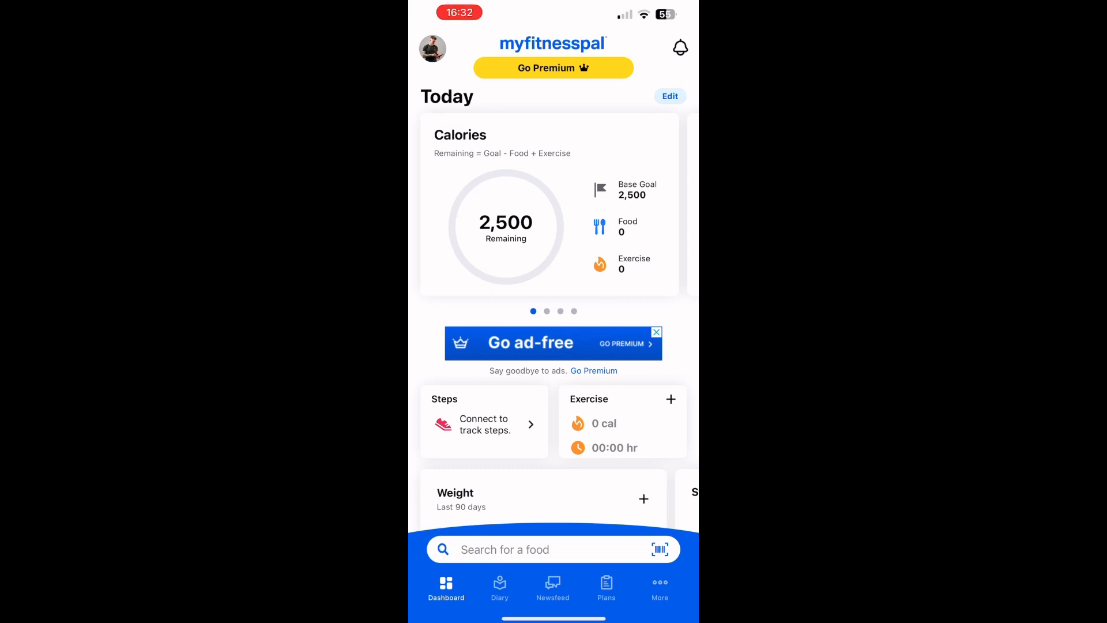
Leave step tracking set to Don't track steps and return to the More menu
click(659, 588)
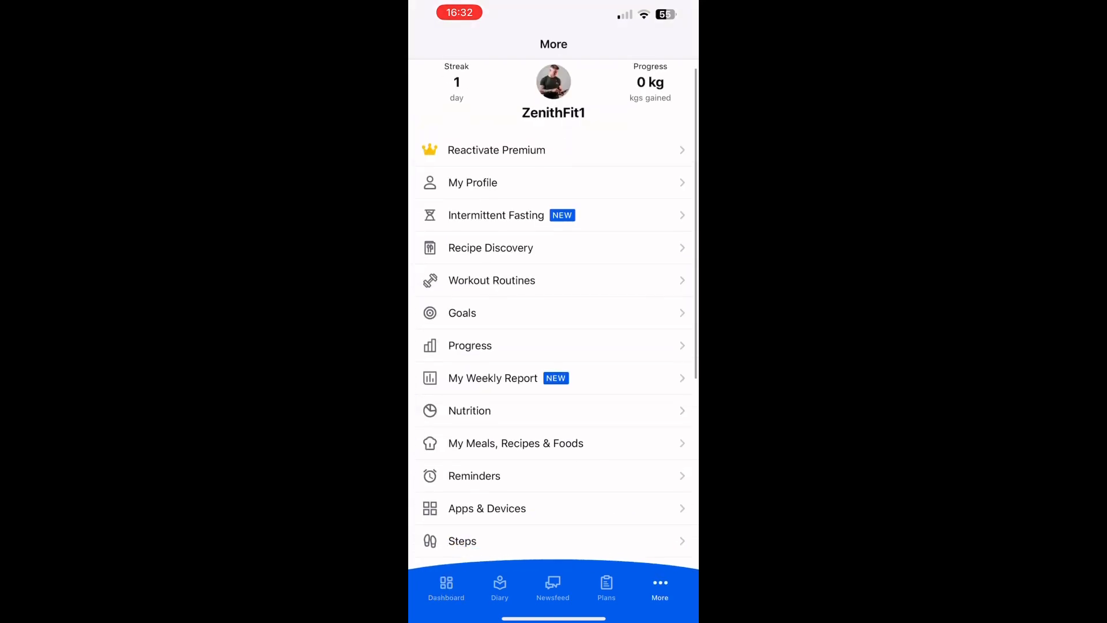
scroll(down, 3)
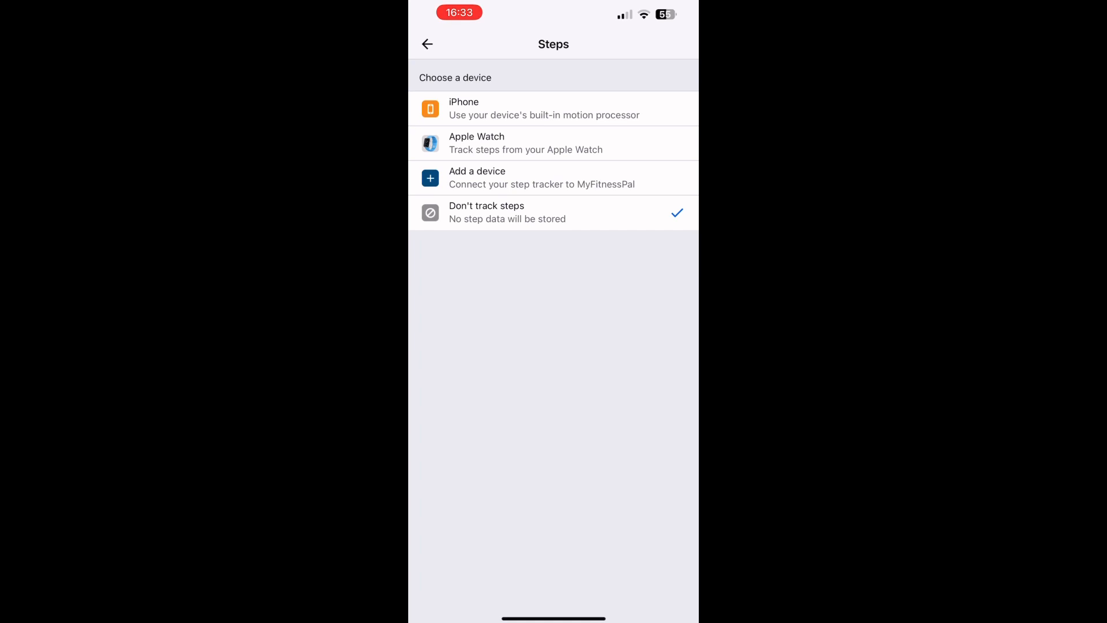
click(427, 44)
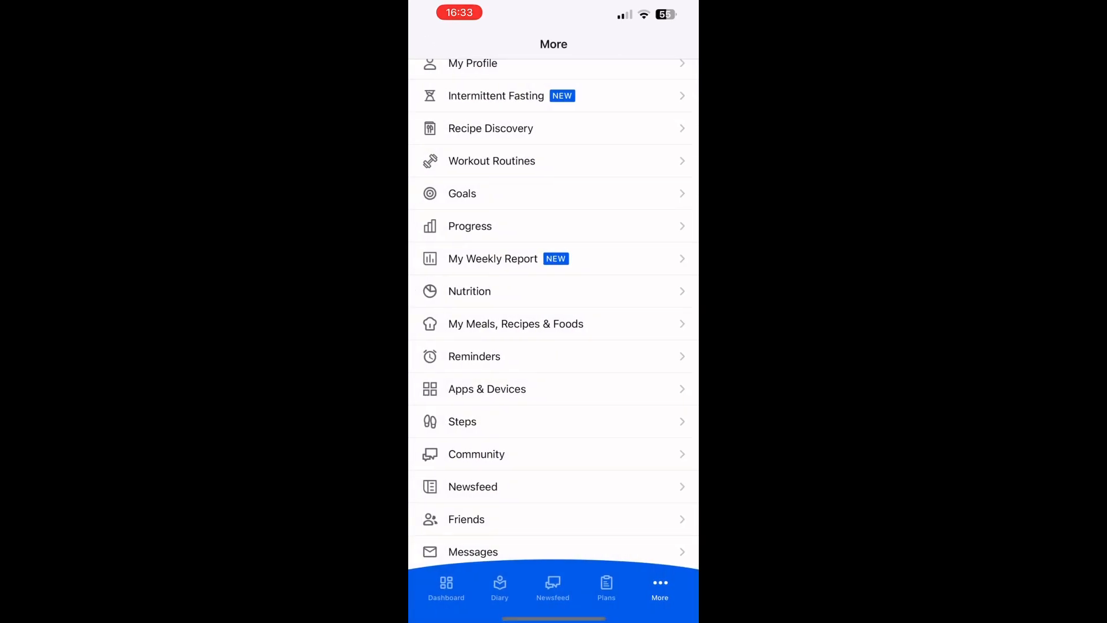
click(446, 587)
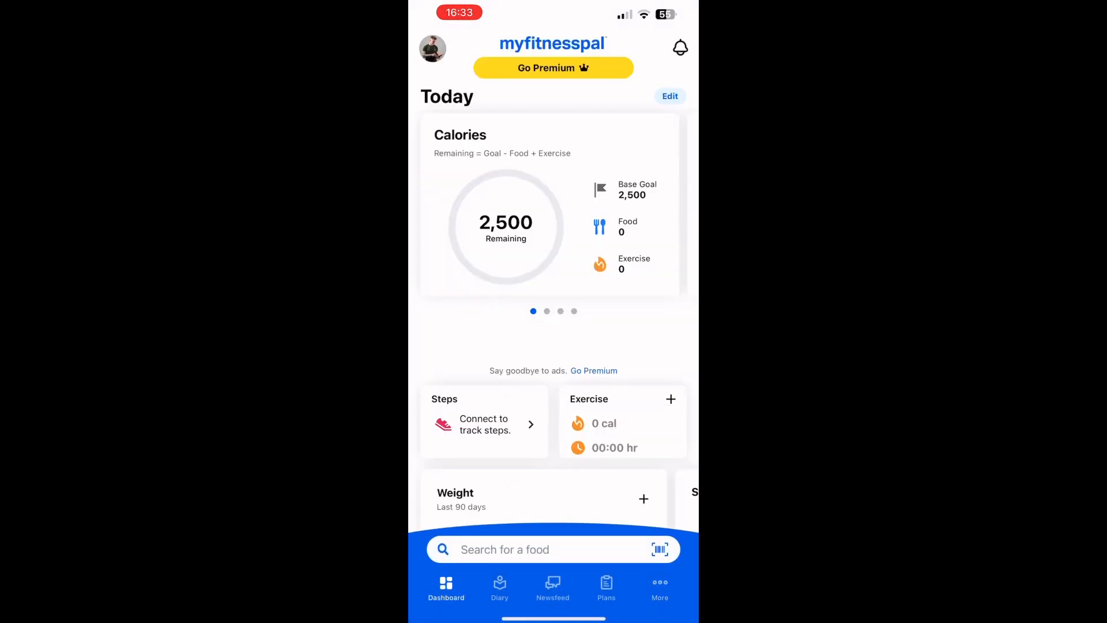
click(499, 587)
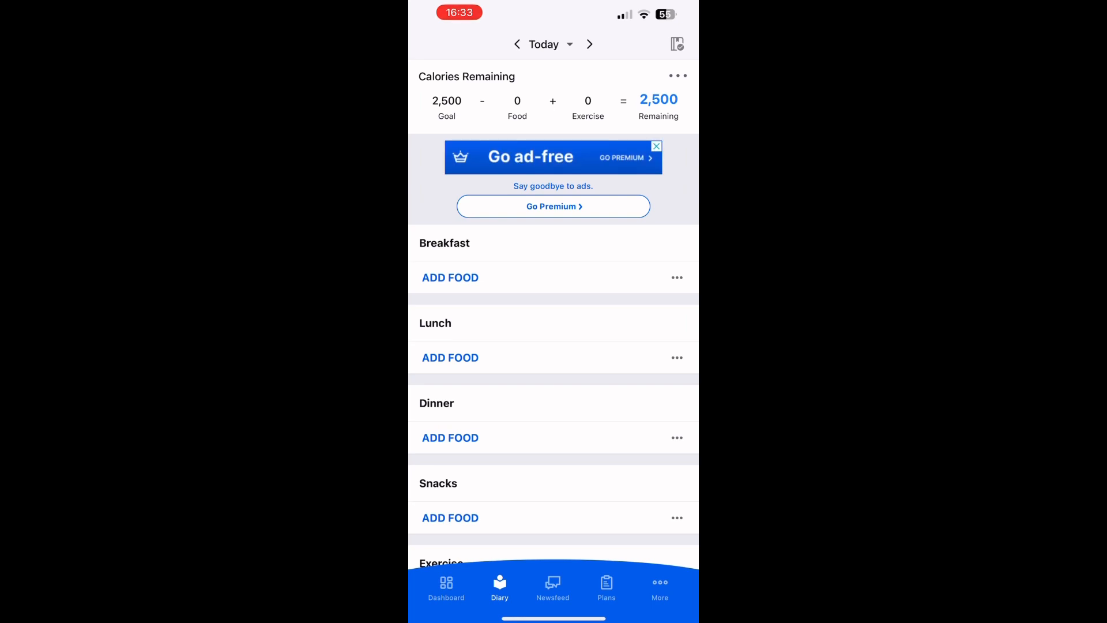
click(658, 587)
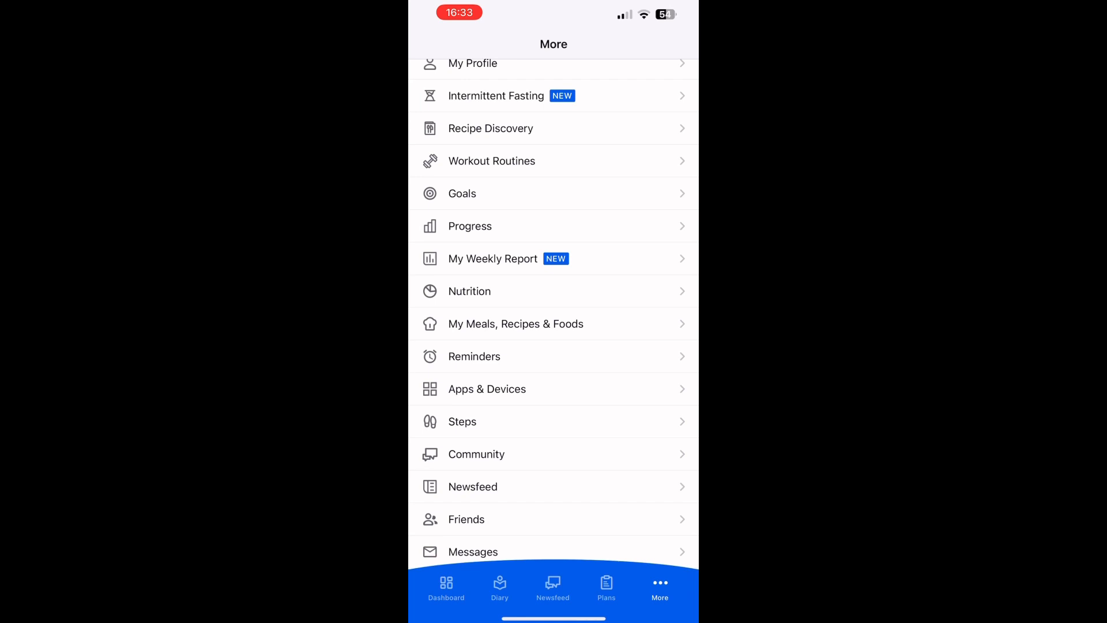
Open Goals from the More menu to view weight, nutrition and fitness goals
scroll(down, 3)
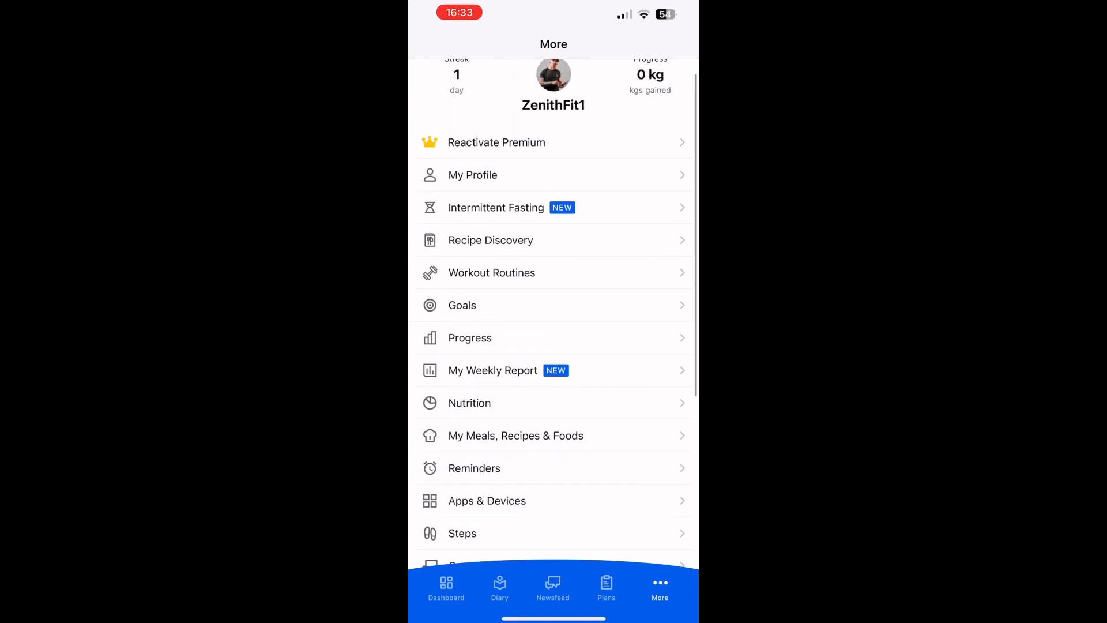
click(462, 305)
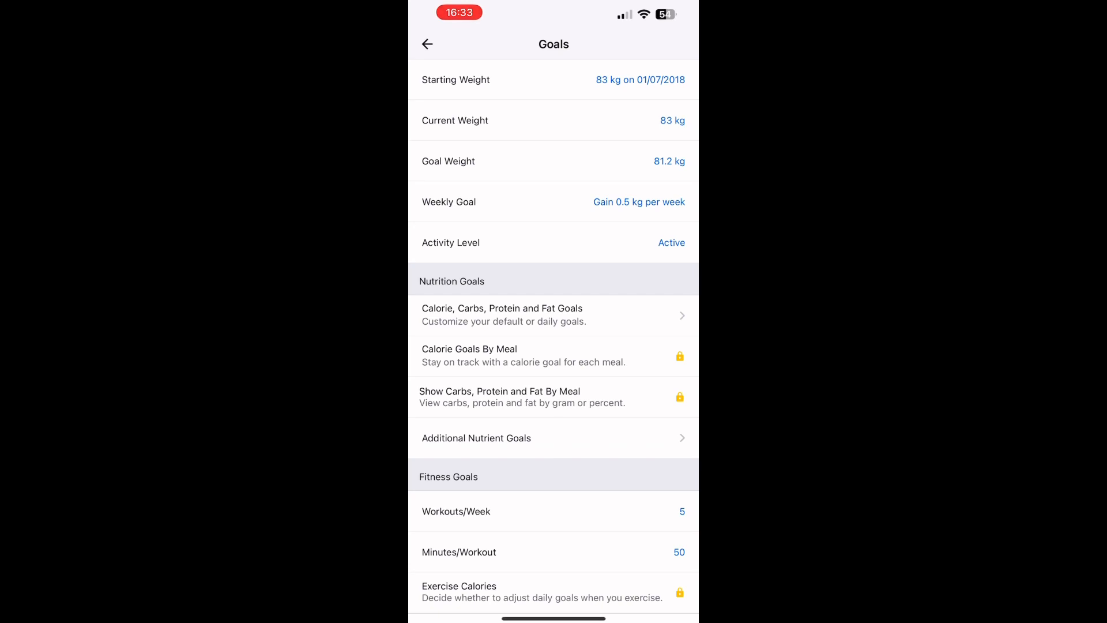
scroll(down, 3)
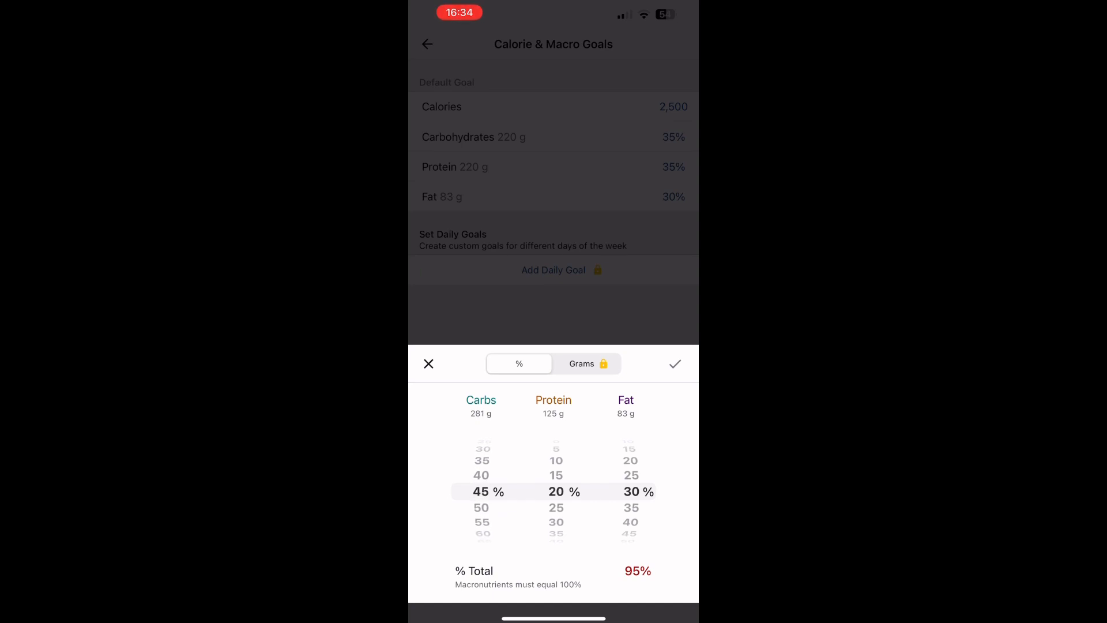
Set the macro split to 35% carbs, 35% protein, 30% fat and confirm
click(428, 364)
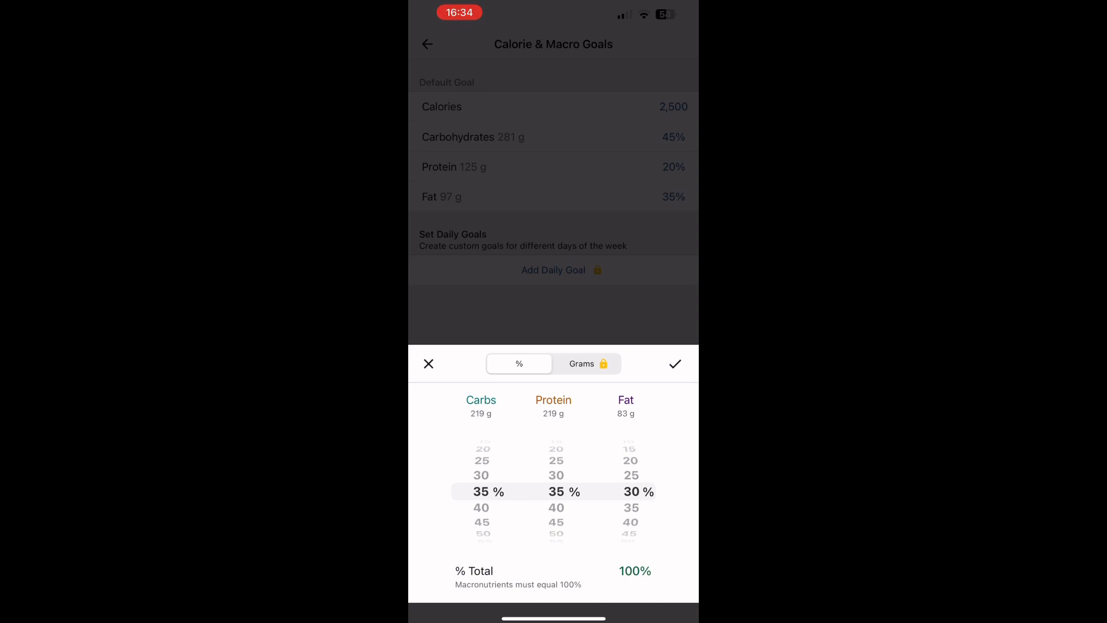
click(675, 364)
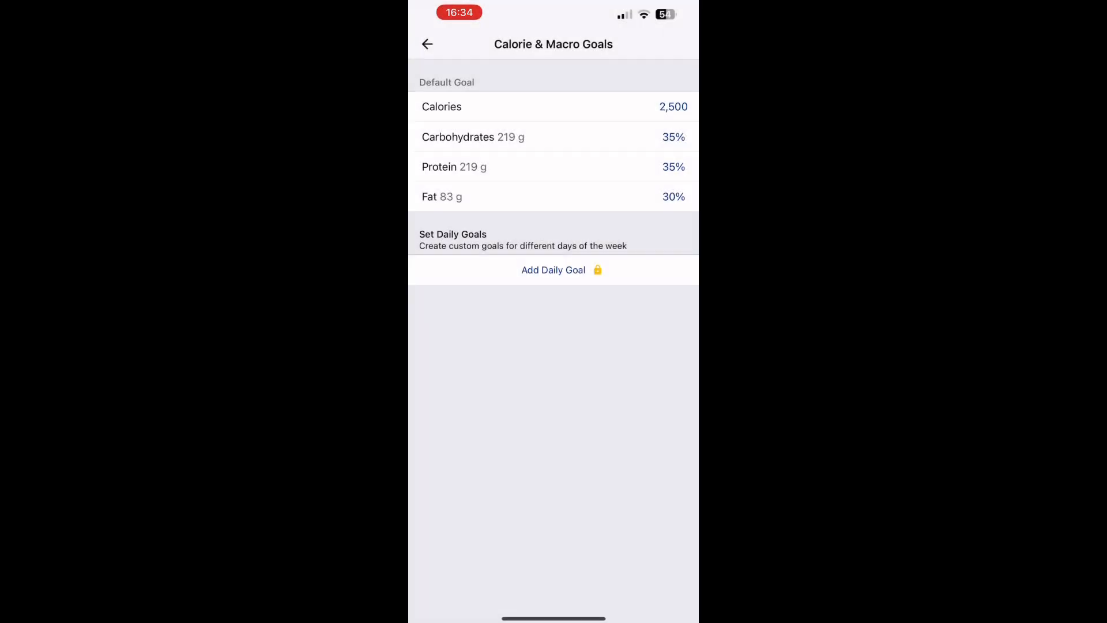